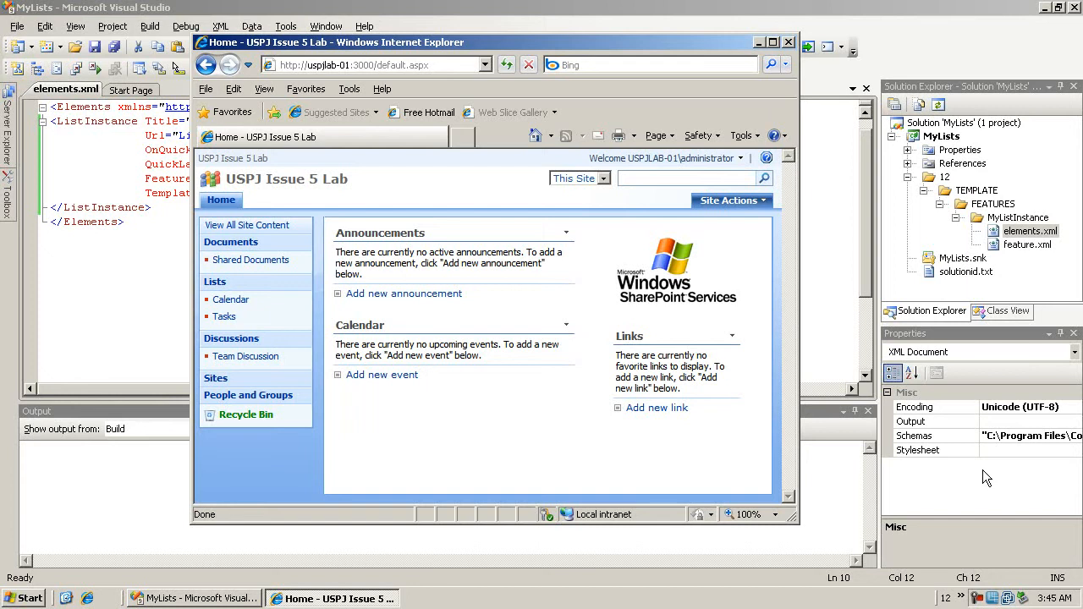
pyautogui.moveTo(623, 382)
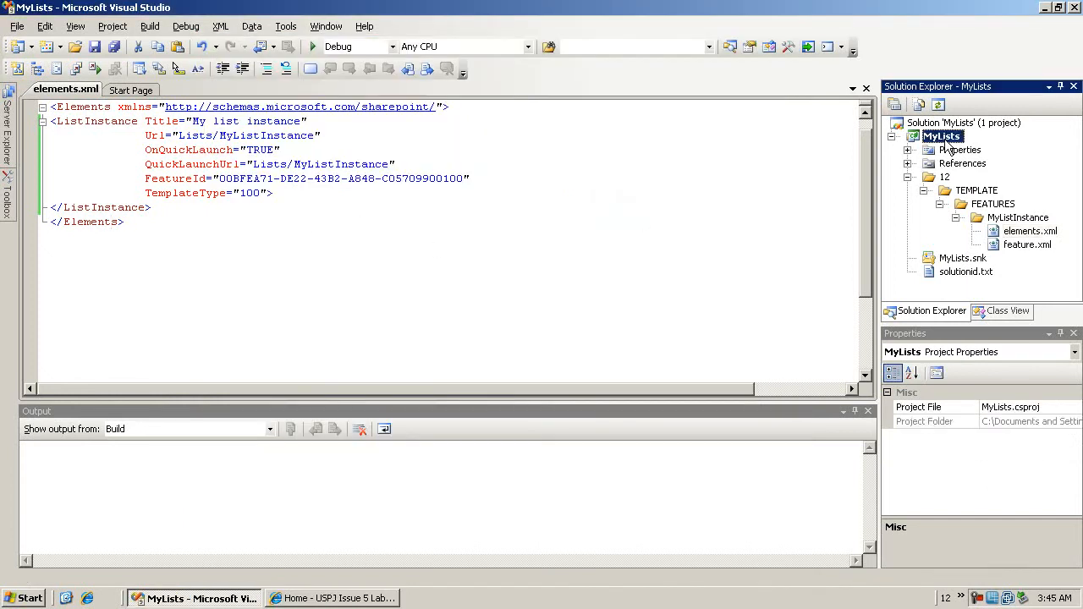
# Deploy the MyLists solution via WSPBuilder and wait for the output to report Done
pyautogui.rightClick(941, 135)
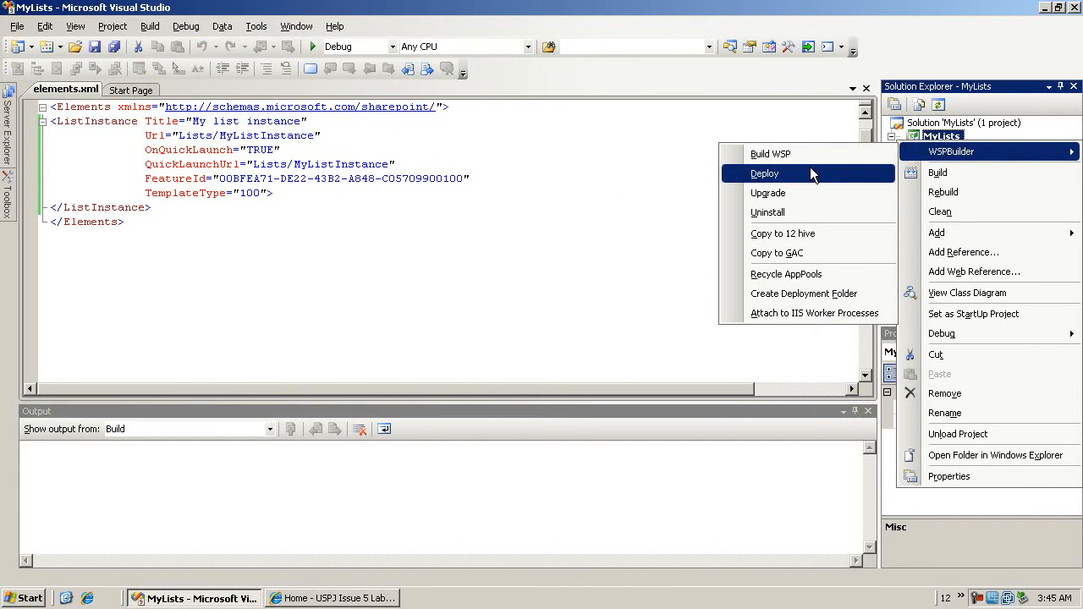
pyautogui.click(768, 193)
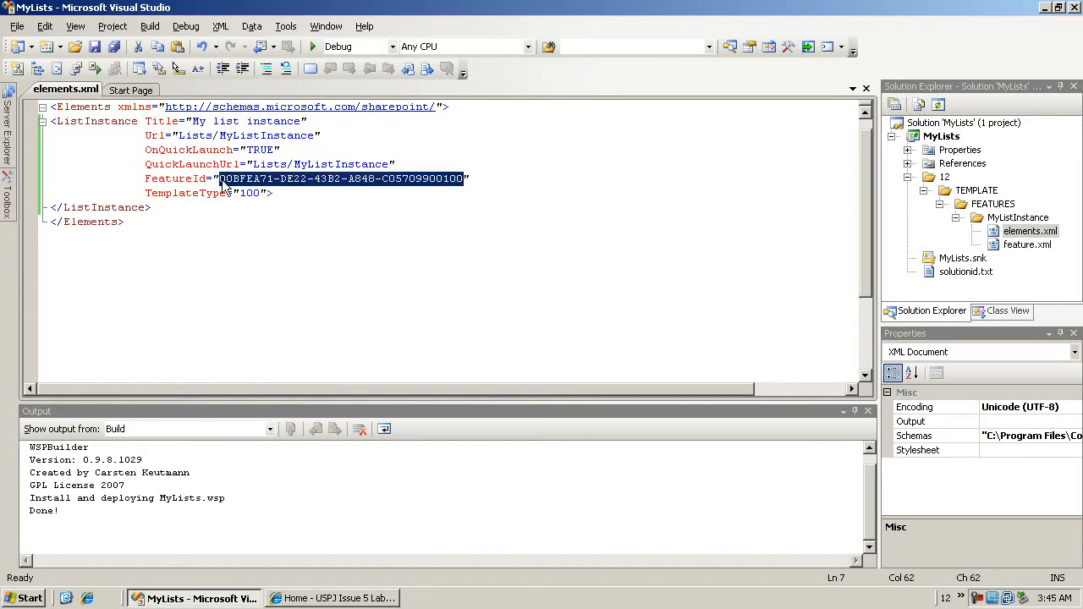
pyautogui.doubleClick(248, 193)
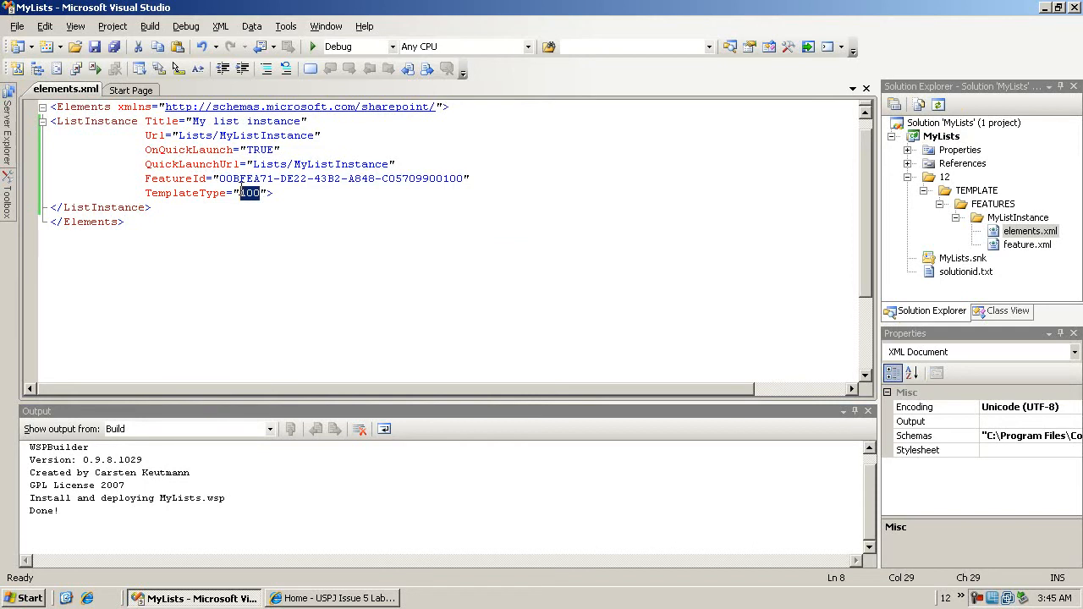
pyautogui.click(176, 210)
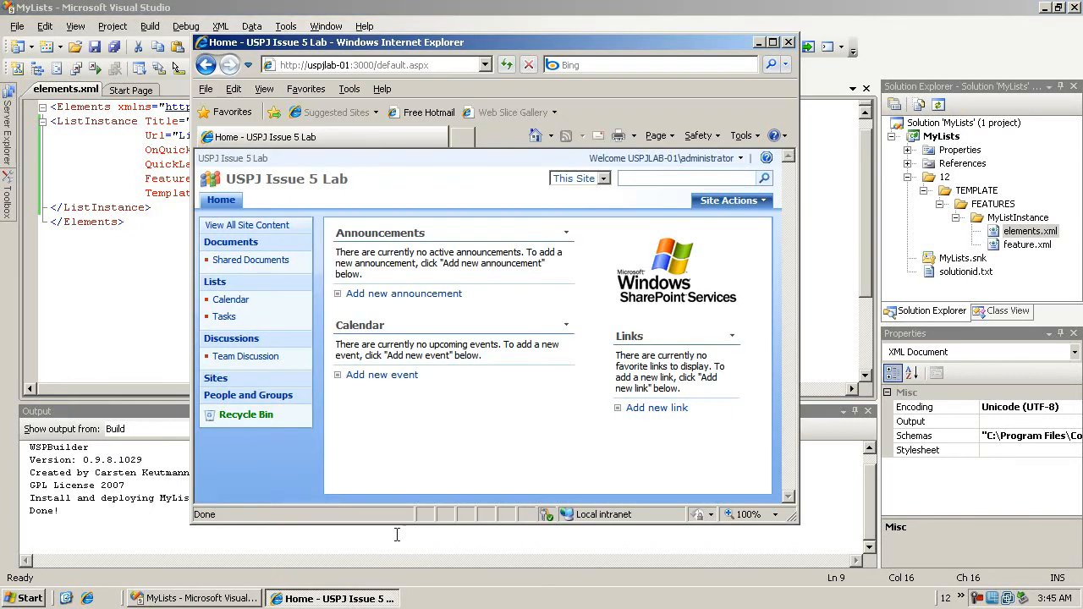
pyautogui.moveTo(511, 422)
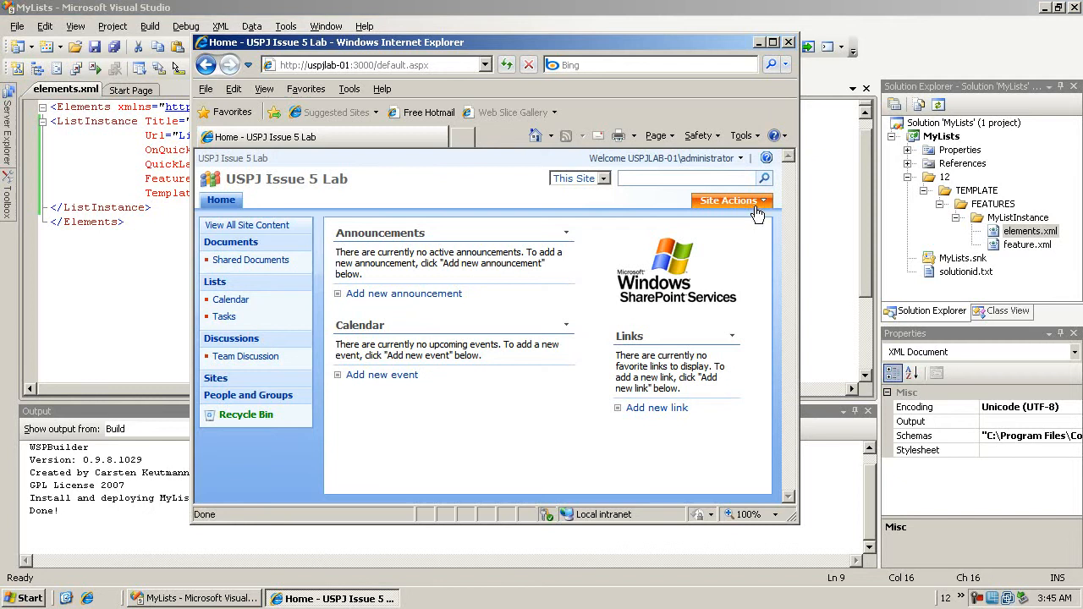
pyautogui.moveTo(651, 308)
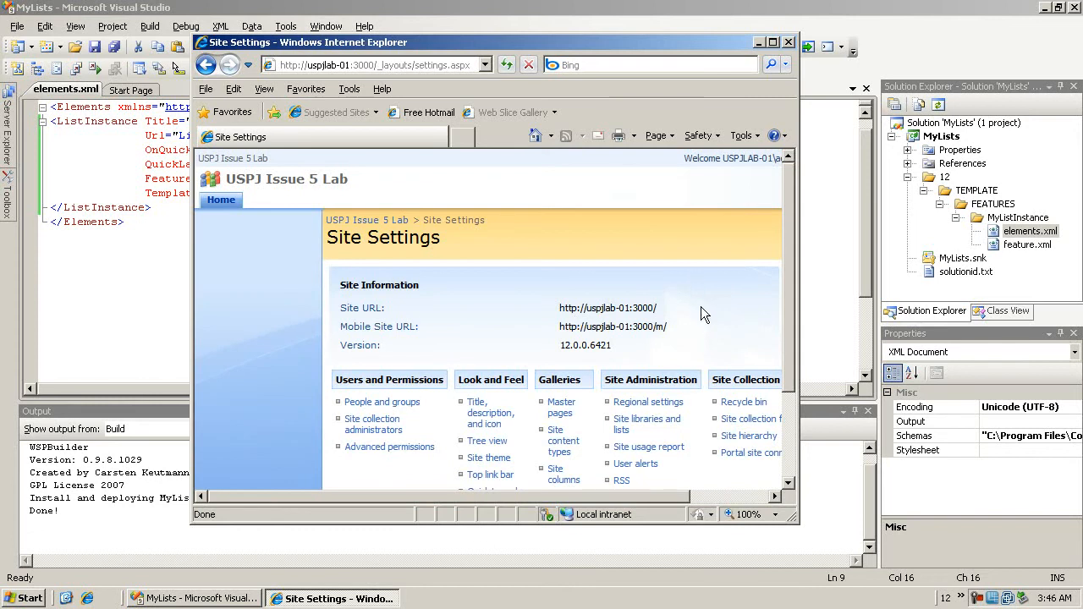
# Activate the MyListInstance feature from the Site features page in Site Settings
pyautogui.scroll(-3)
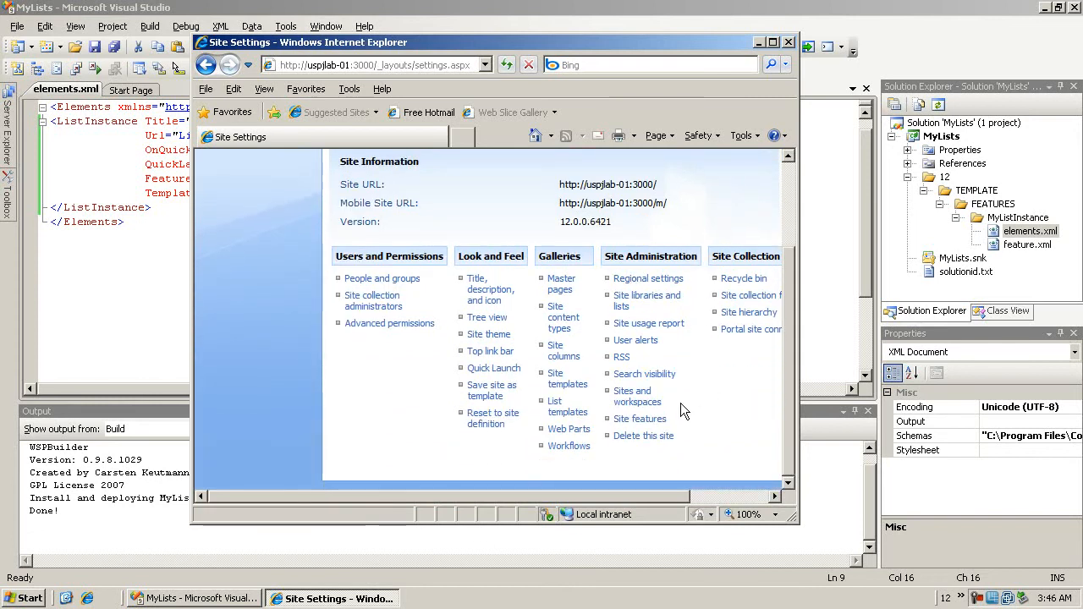
pyautogui.click(639, 418)
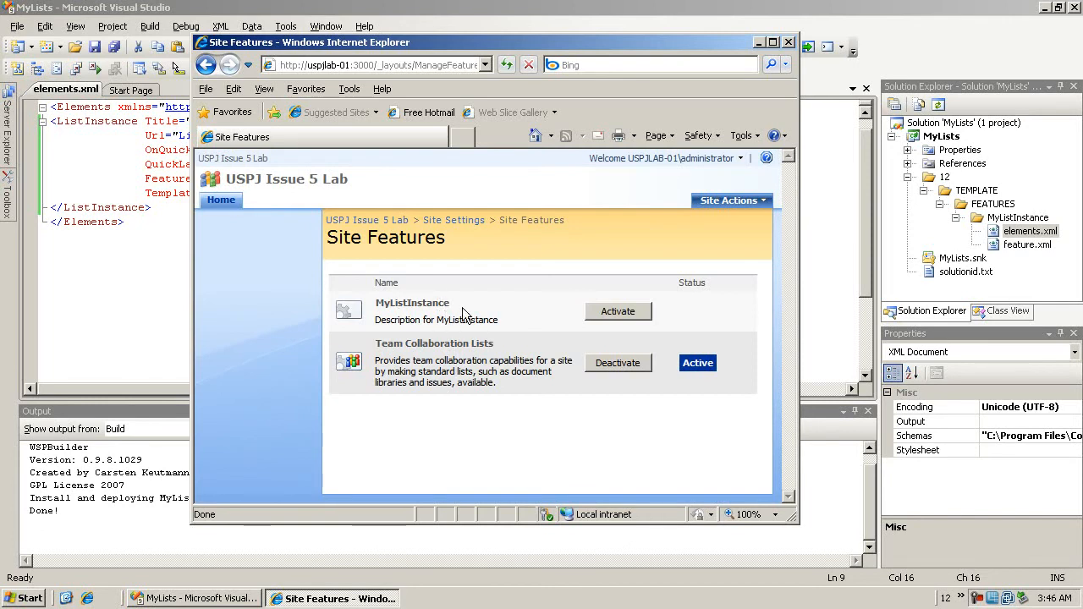
pyautogui.moveTo(589, 308)
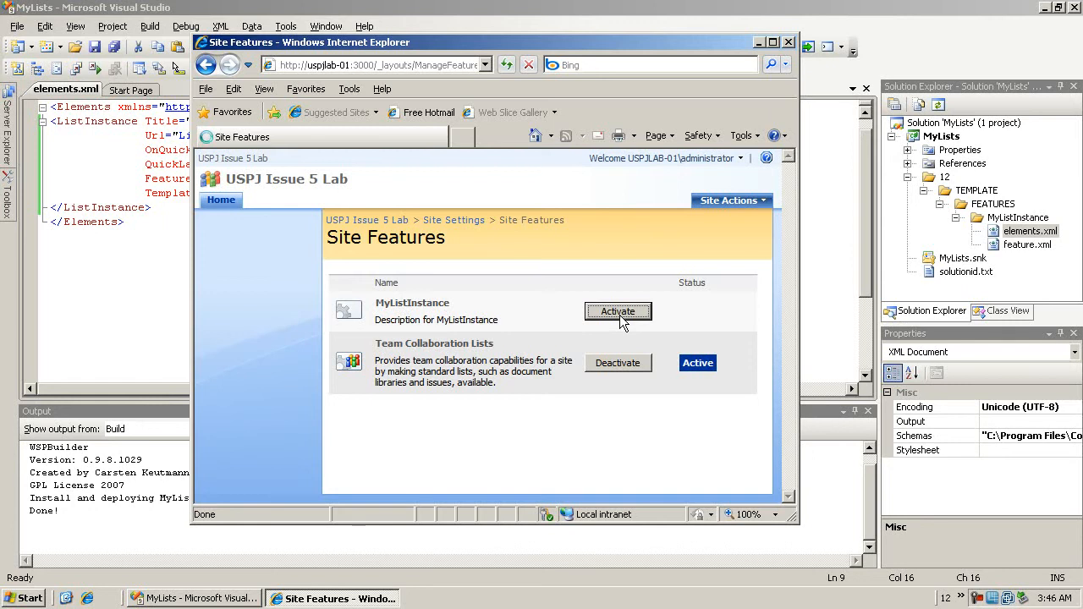
pyautogui.moveTo(330, 167)
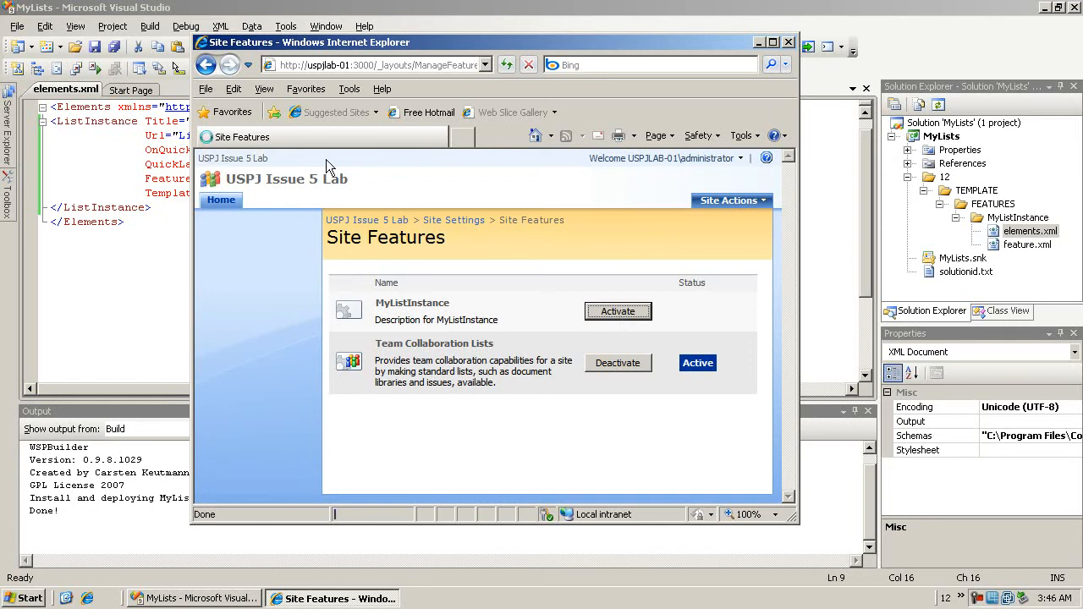
pyautogui.click(617, 311)
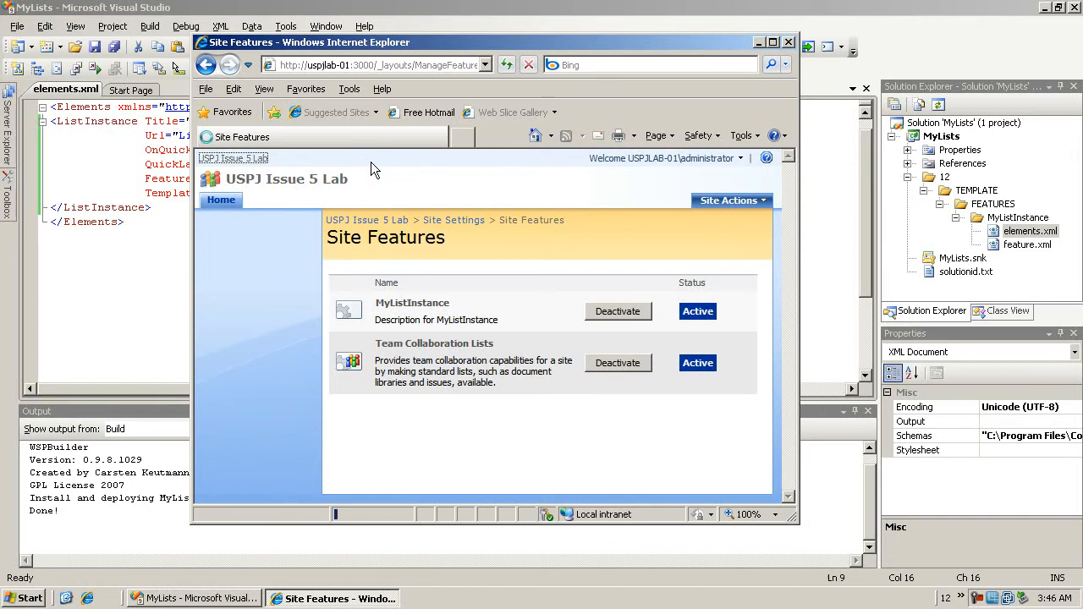
# Return to the site home page and open the My list instance list from Quick Launch
pyautogui.click(220, 200)
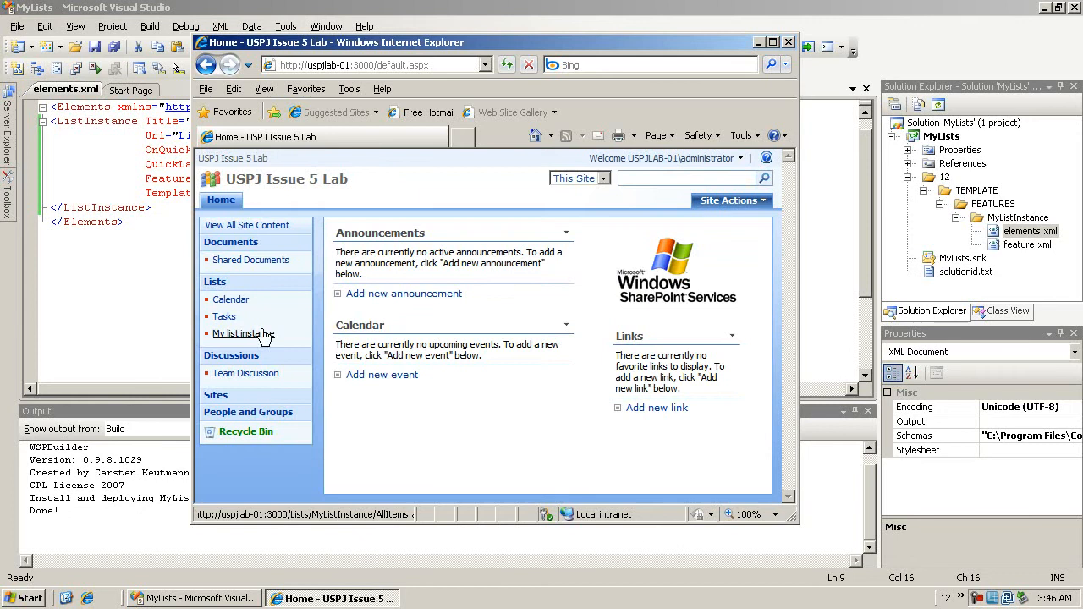
pyautogui.click(243, 332)
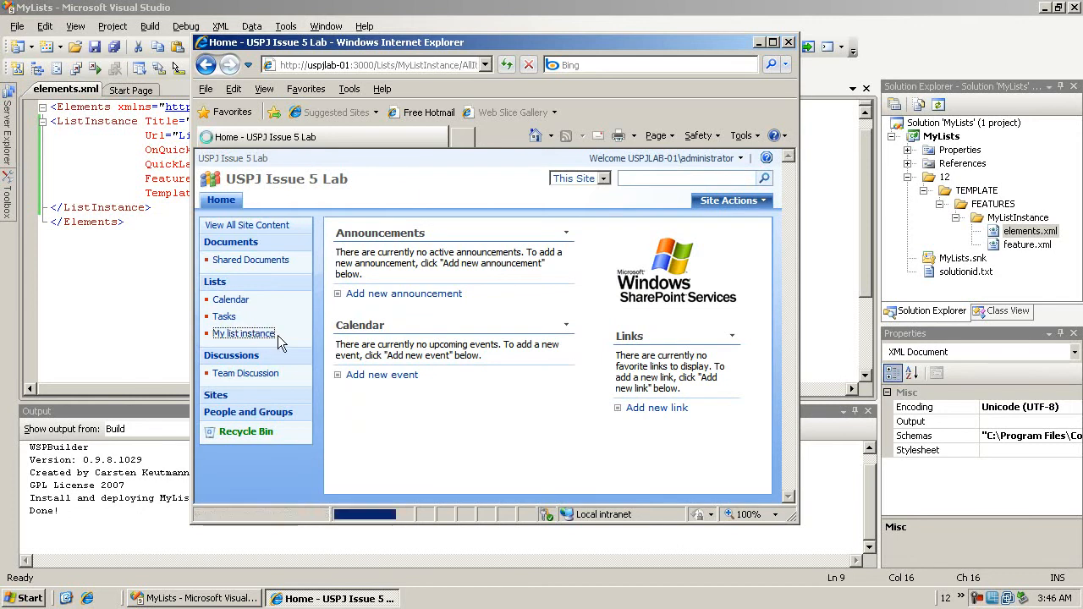
pyautogui.click(244, 332)
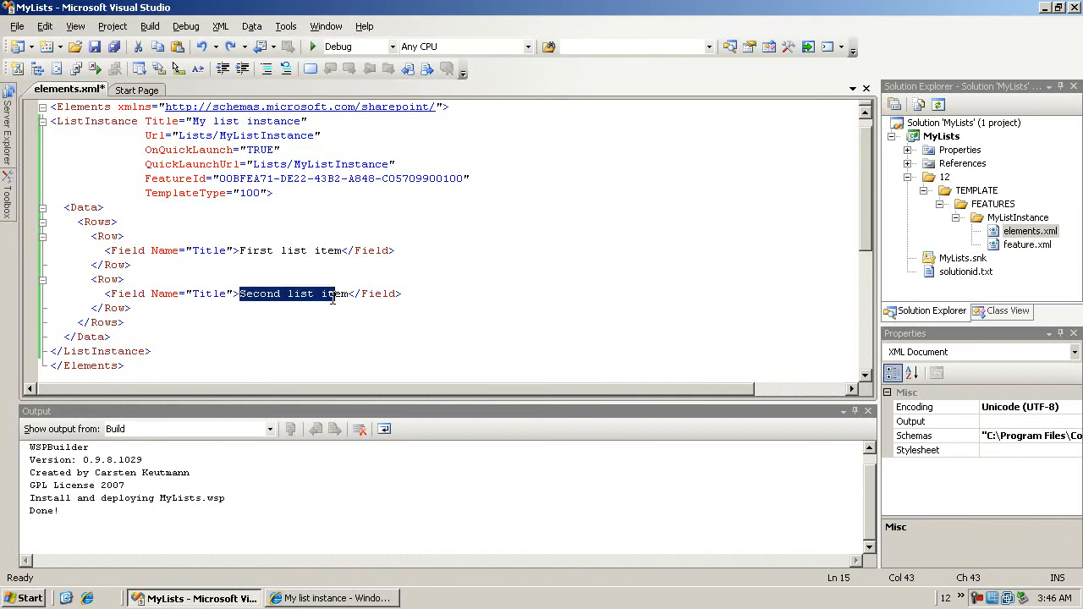
# Rebuild the MyLists WSP package with the First and Second list item data rows
pyautogui.rightClick(940, 135)
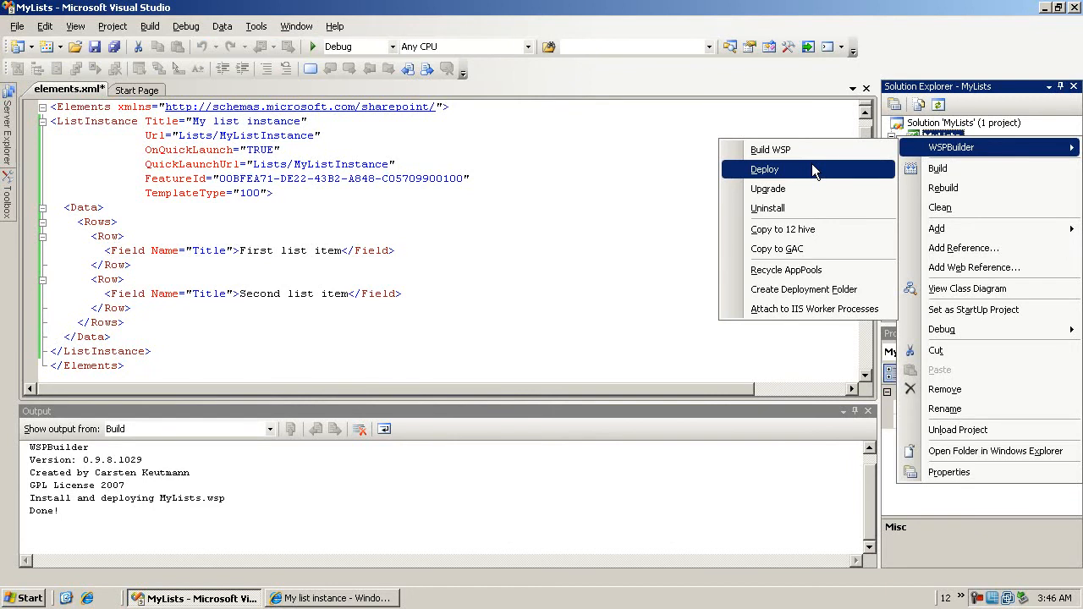
pyautogui.click(766, 188)
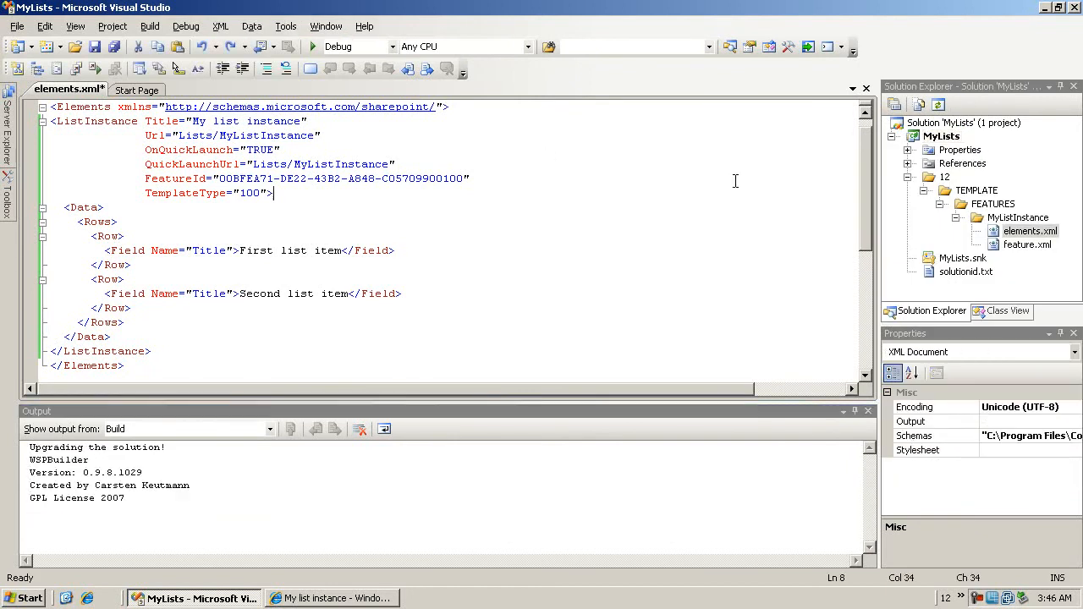
pyautogui.rightClick(941, 136)
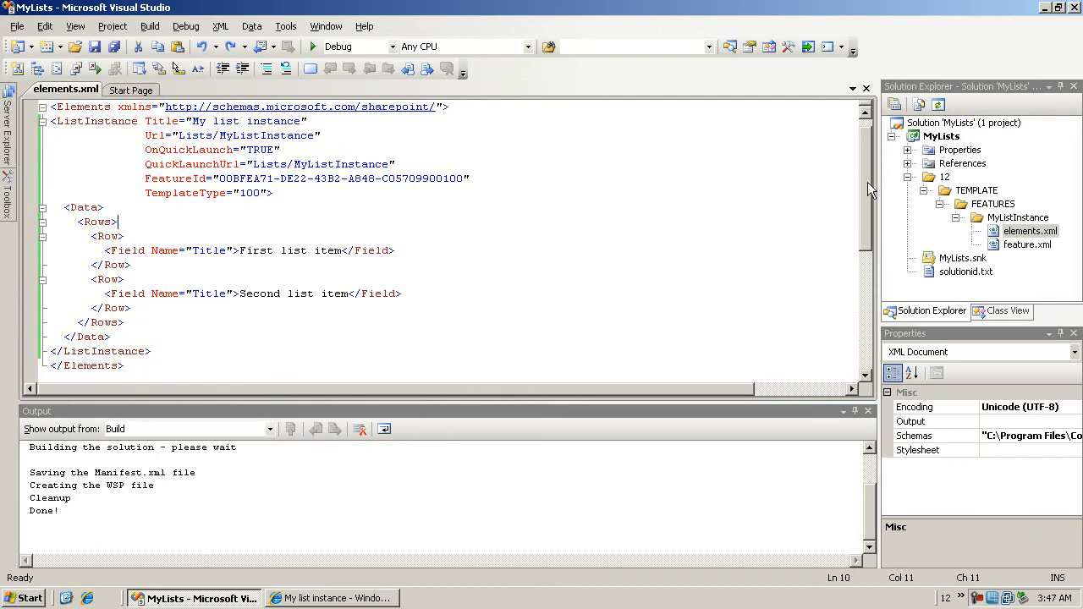
# Upgrade the deployed MyLists solution package through WSPBuilder
pyautogui.rightClick(941, 136)
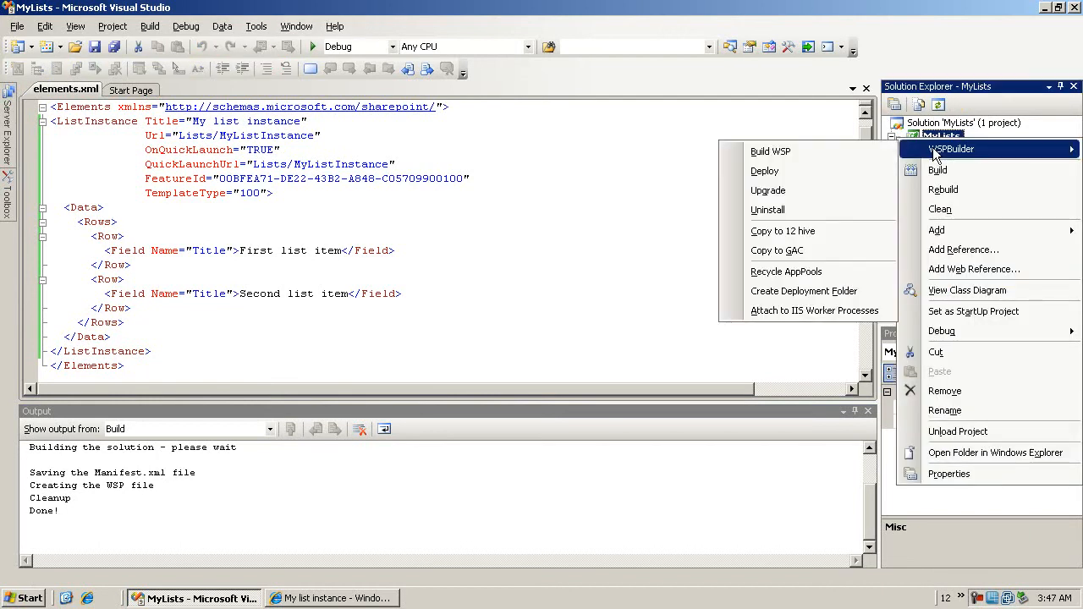
pyautogui.moveTo(769, 190)
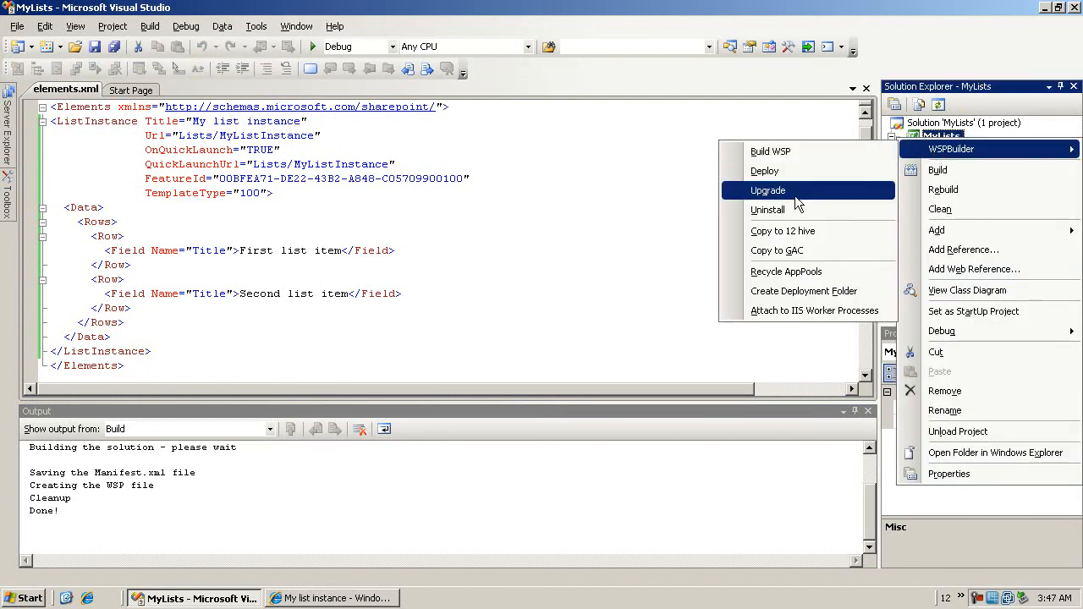
pyautogui.click(769, 190)
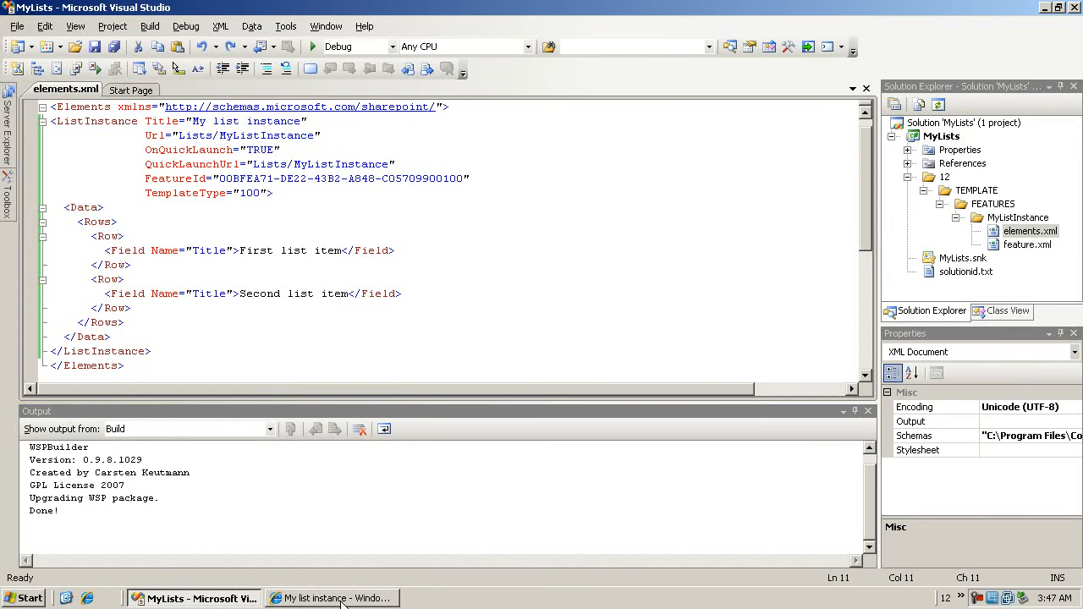
pyautogui.click(332, 599)
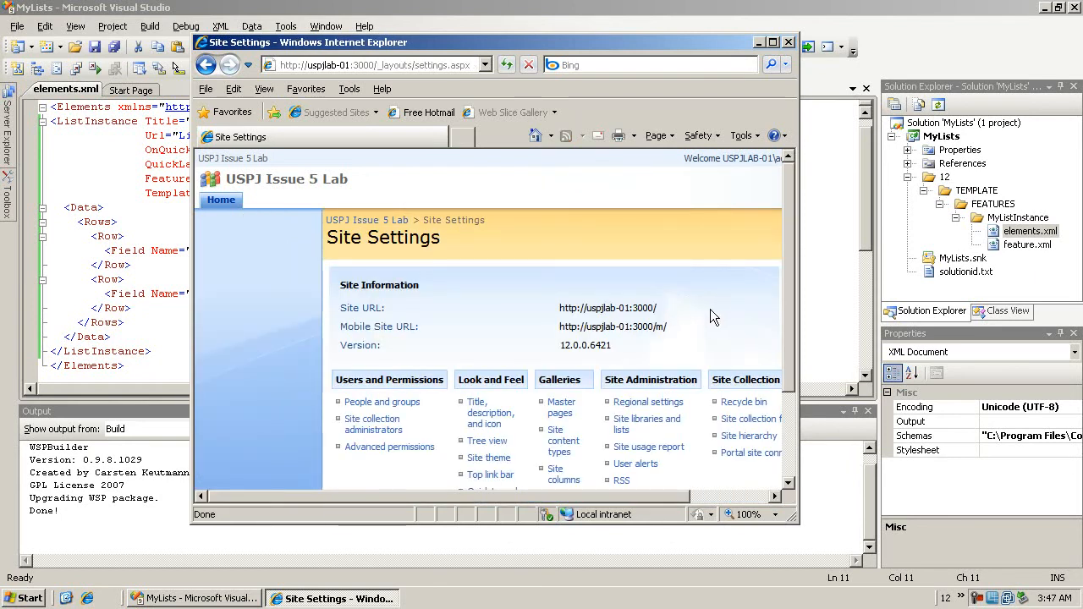
# Deactivate the MyListInstance feature on the Site features page
pyautogui.scroll(-3)
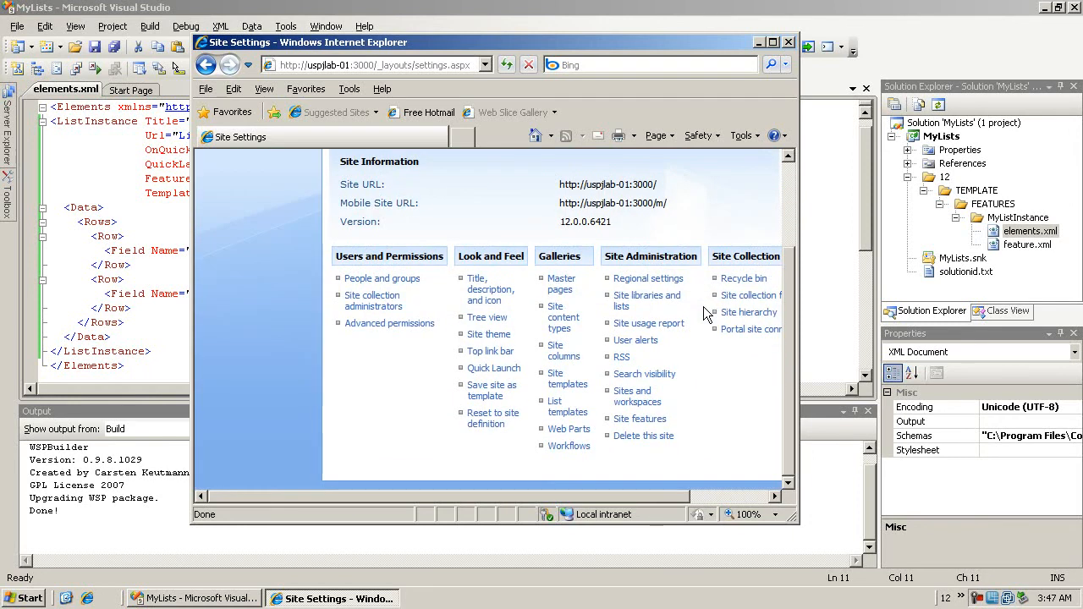
pyautogui.click(640, 418)
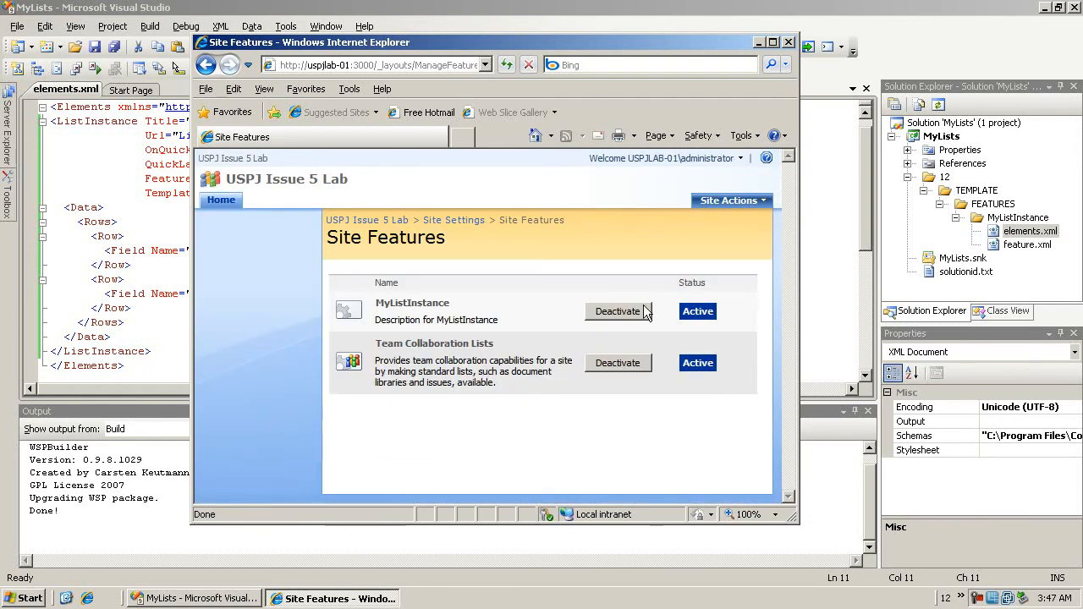
pyautogui.click(618, 311)
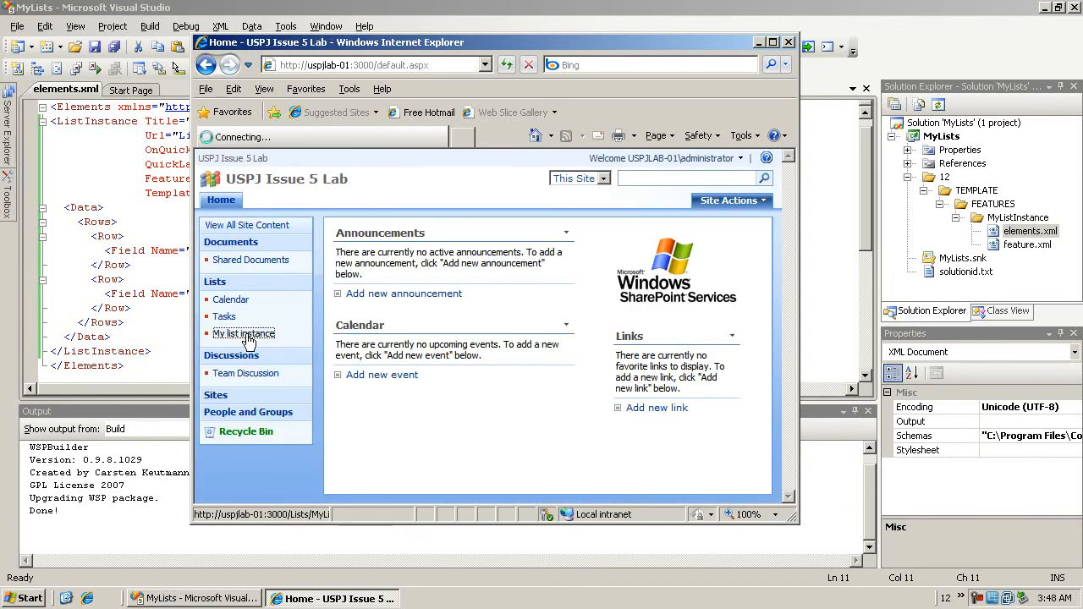
# Confirm My list instance still shows no items, then return to Site Settings
pyautogui.click(243, 333)
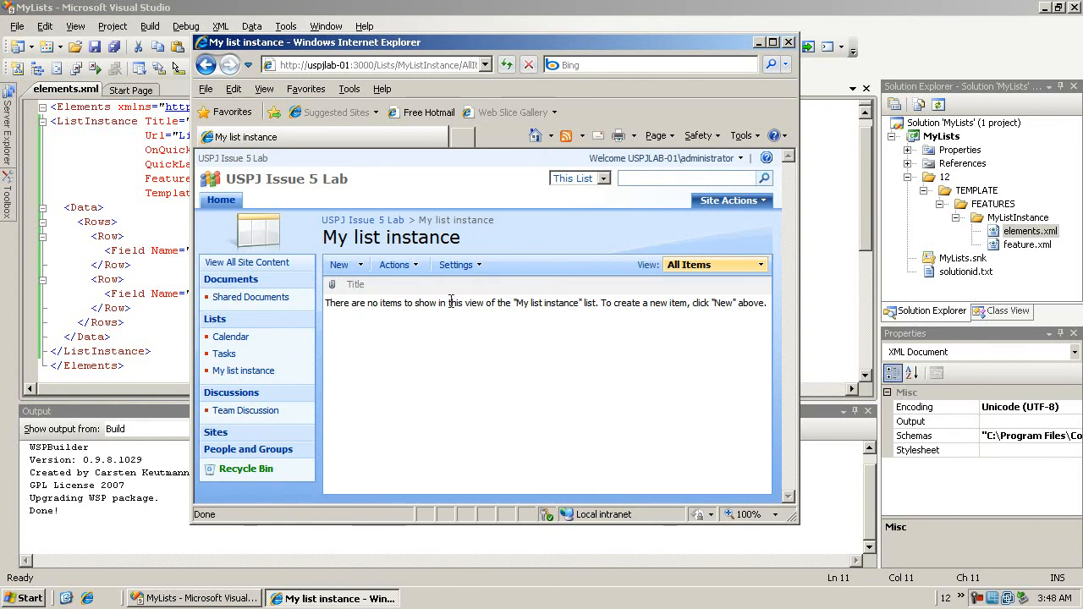
pyautogui.click(731, 199)
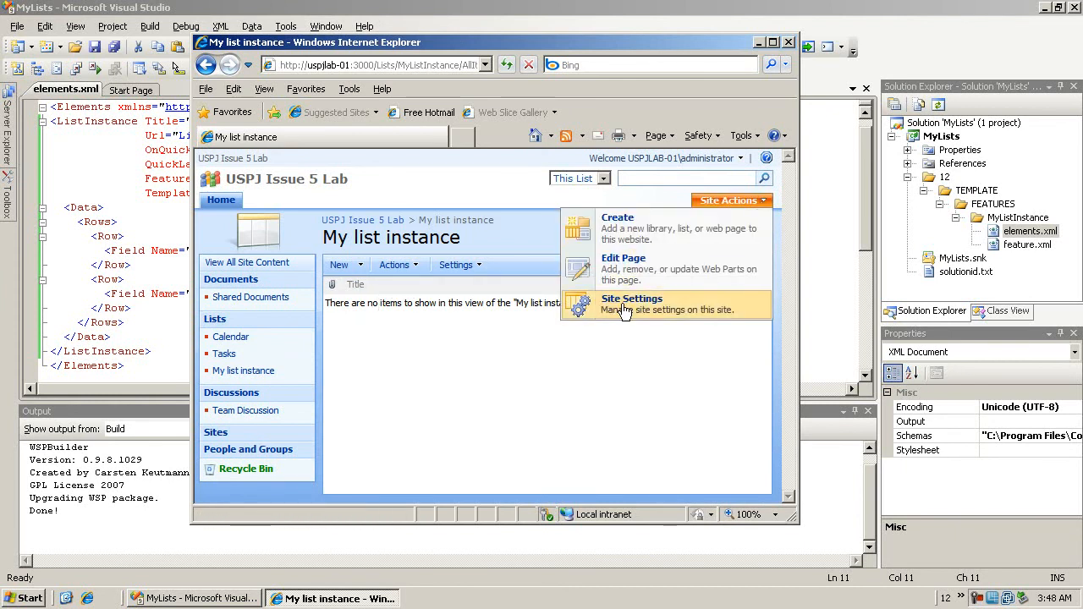
pyautogui.click(631, 298)
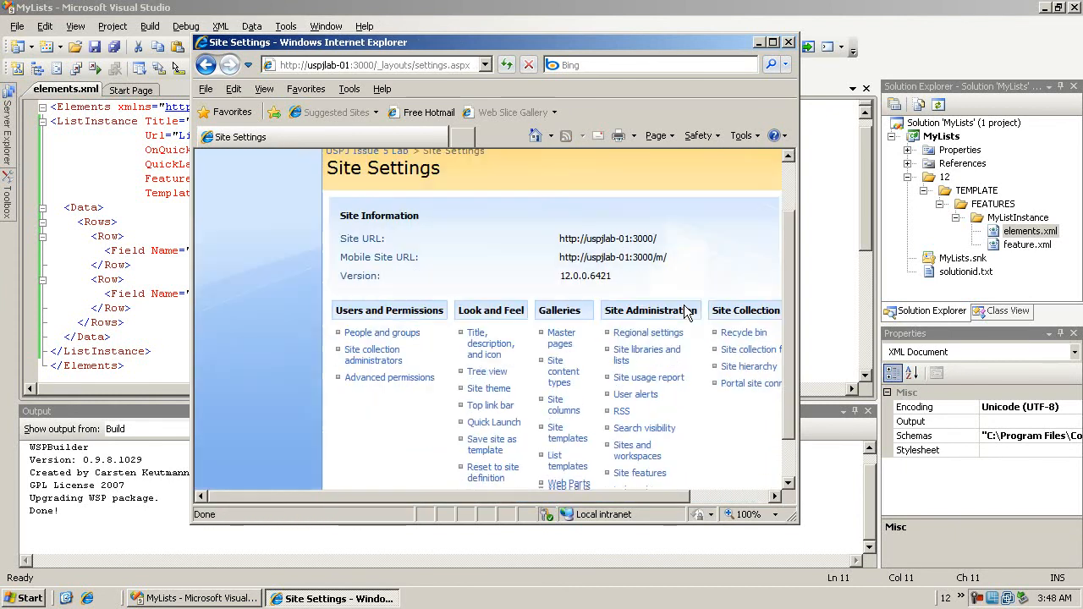
# Reactivate MyListInstance and open My list instance showing First and Second list item
pyautogui.click(640, 472)
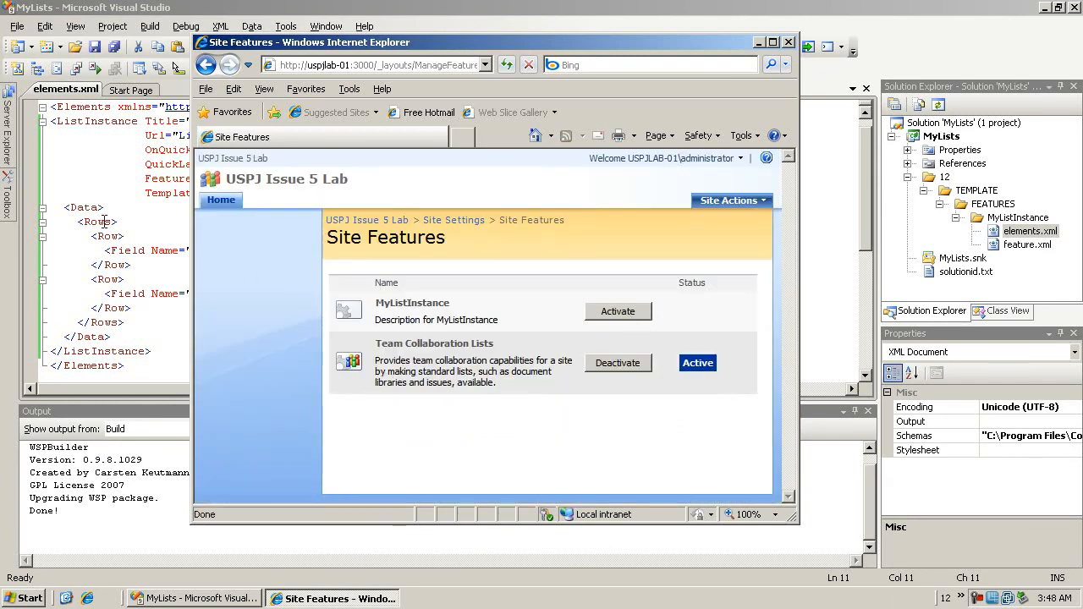
pyautogui.moveTo(618, 311)
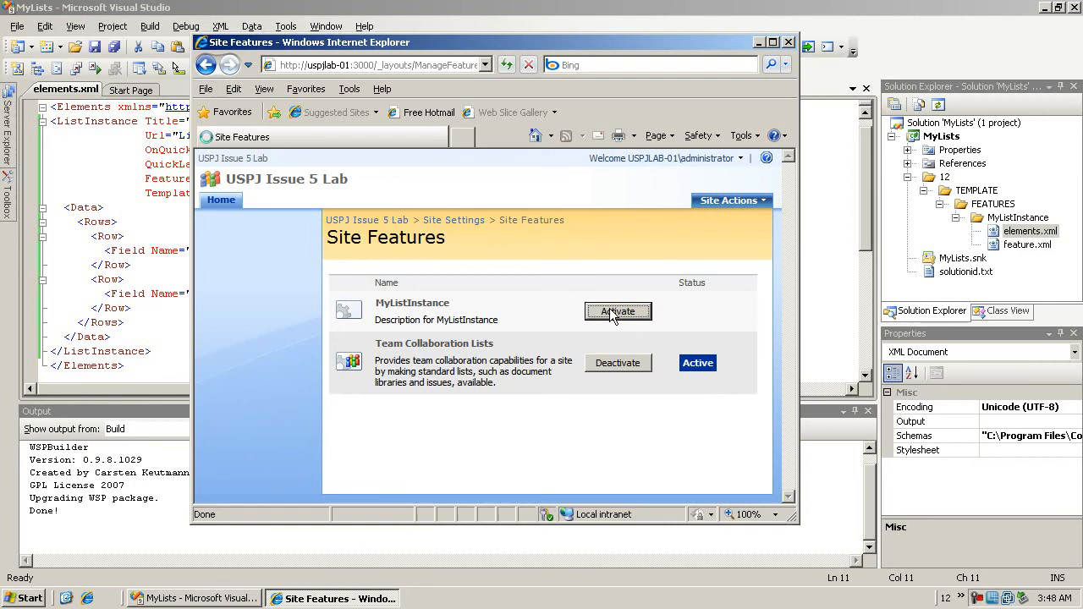
pyautogui.click(617, 311)
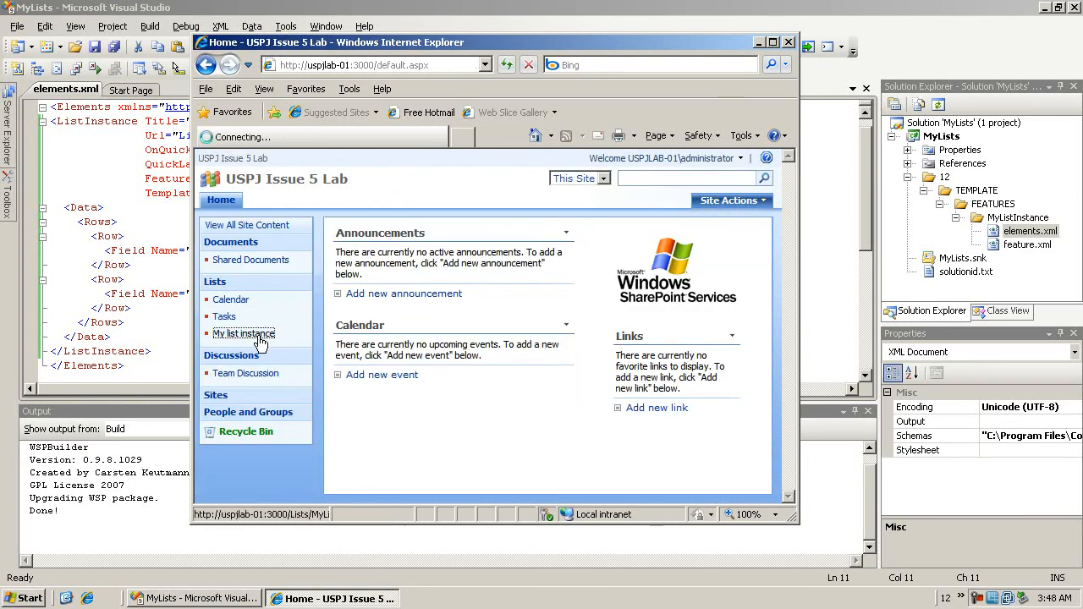
pyautogui.click(244, 332)
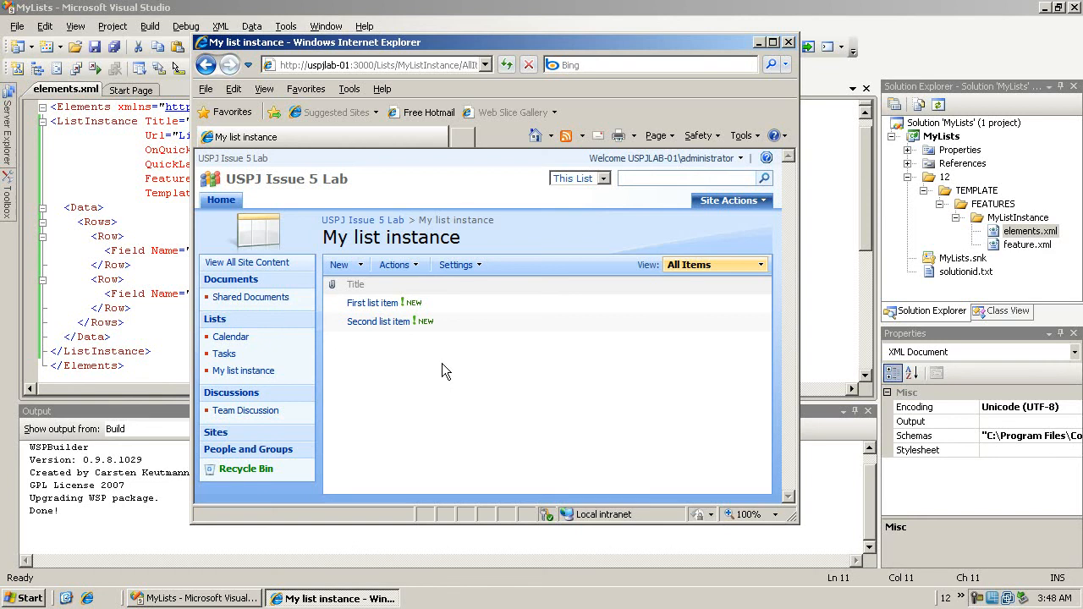
pyautogui.moveTo(731, 199)
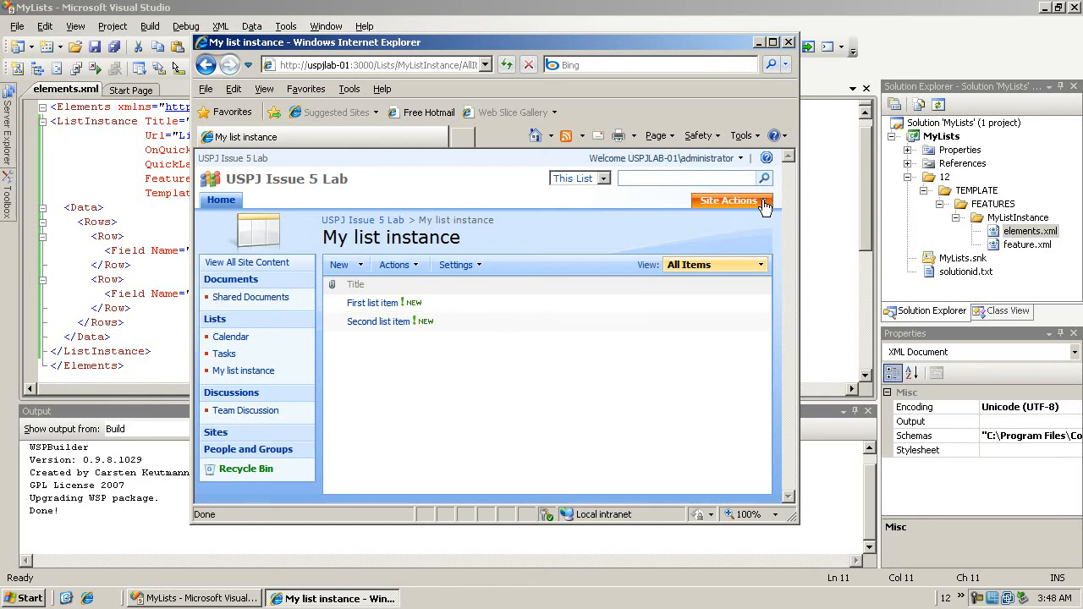
# Reactivate MyListInstance again so My list instance shows four items, each row twice
pyautogui.click(731, 200)
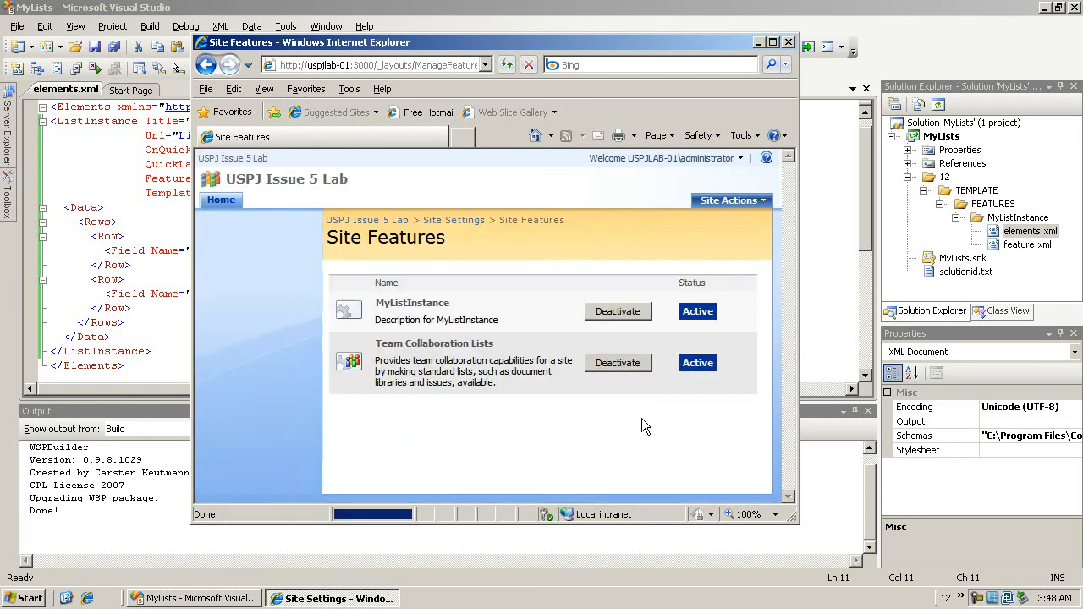
pyautogui.click(618, 312)
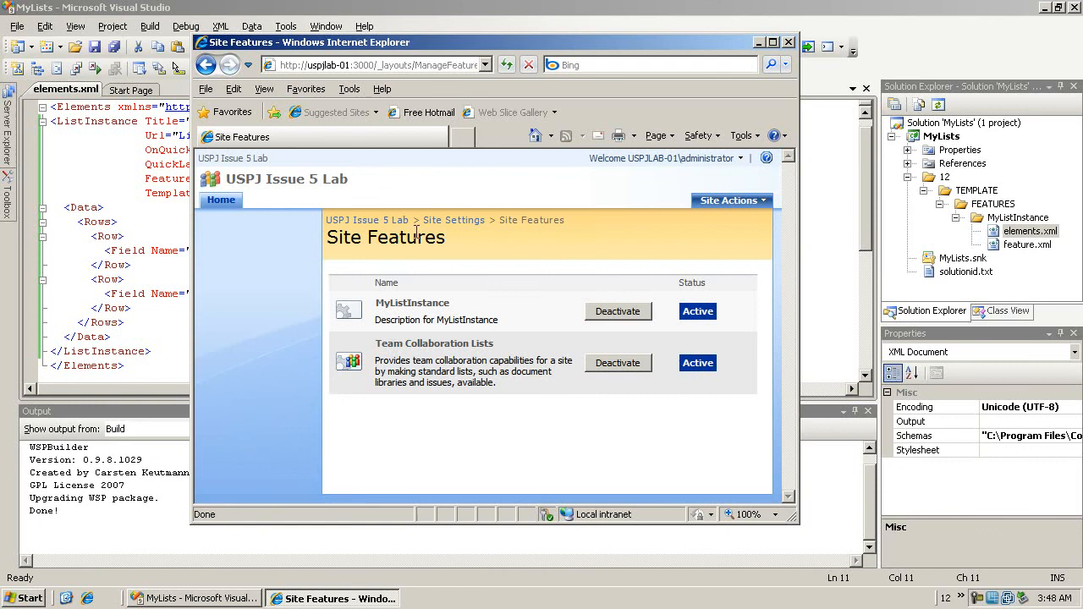
pyautogui.click(220, 200)
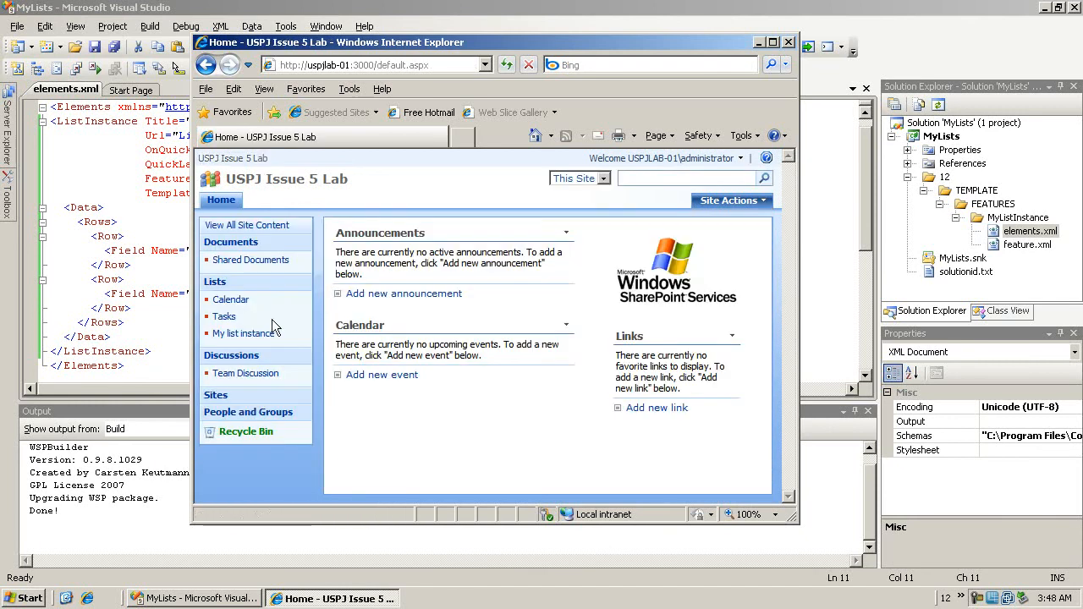
pyautogui.click(246, 332)
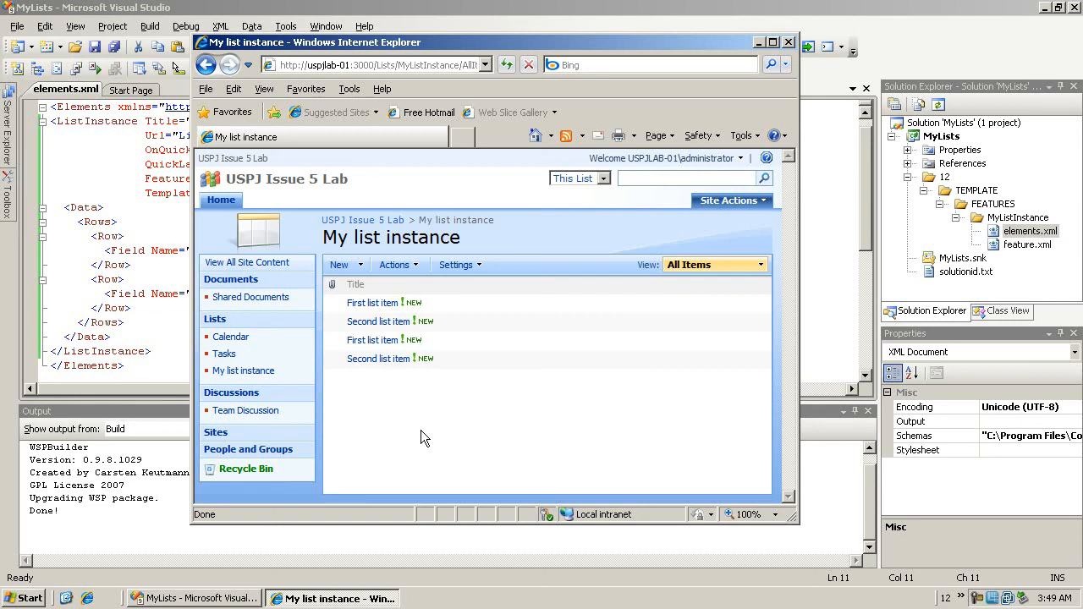
pyautogui.moveTo(433, 435)
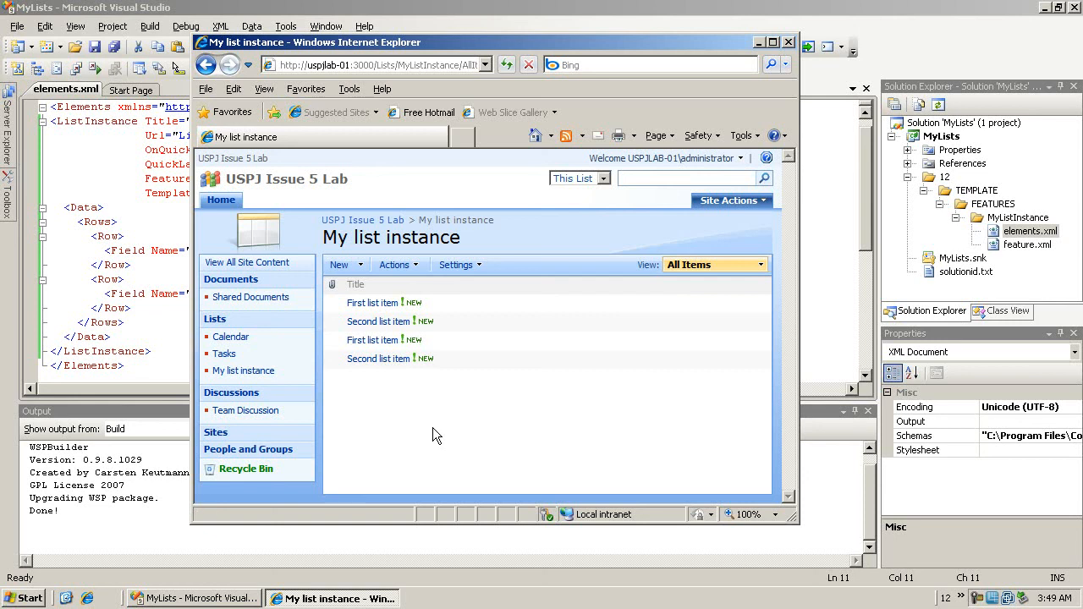
pyautogui.moveTo(440, 406)
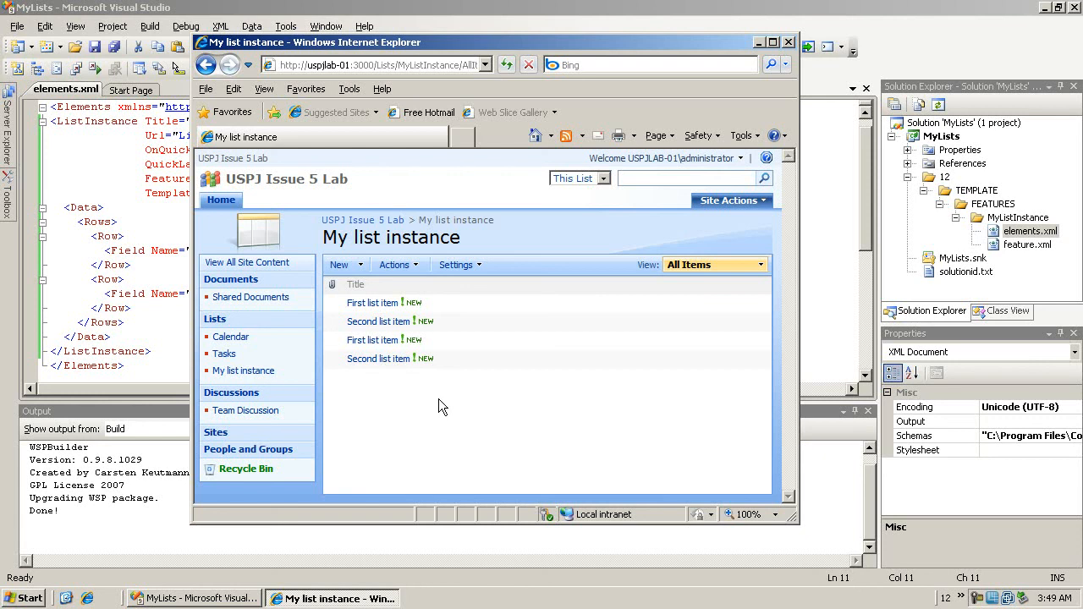